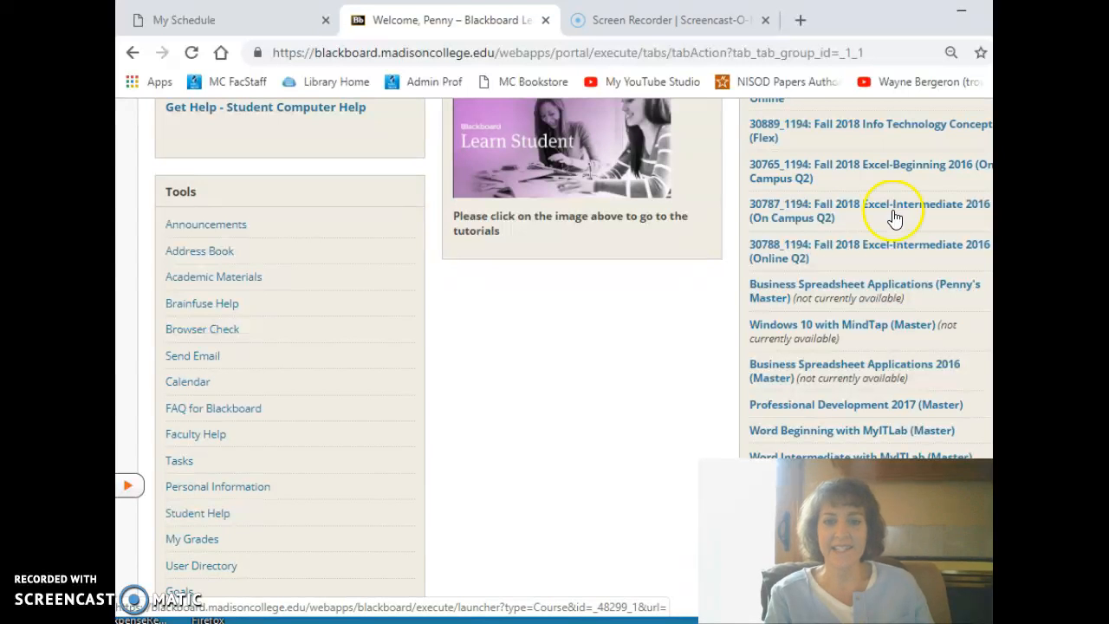
Enter the Fall 2018 Excel-Intermediate 2016 (On Campus Q2) course and reach its Pearson MyITLab tools.
{"action": "left_click", "coordinate": [905, 211]}
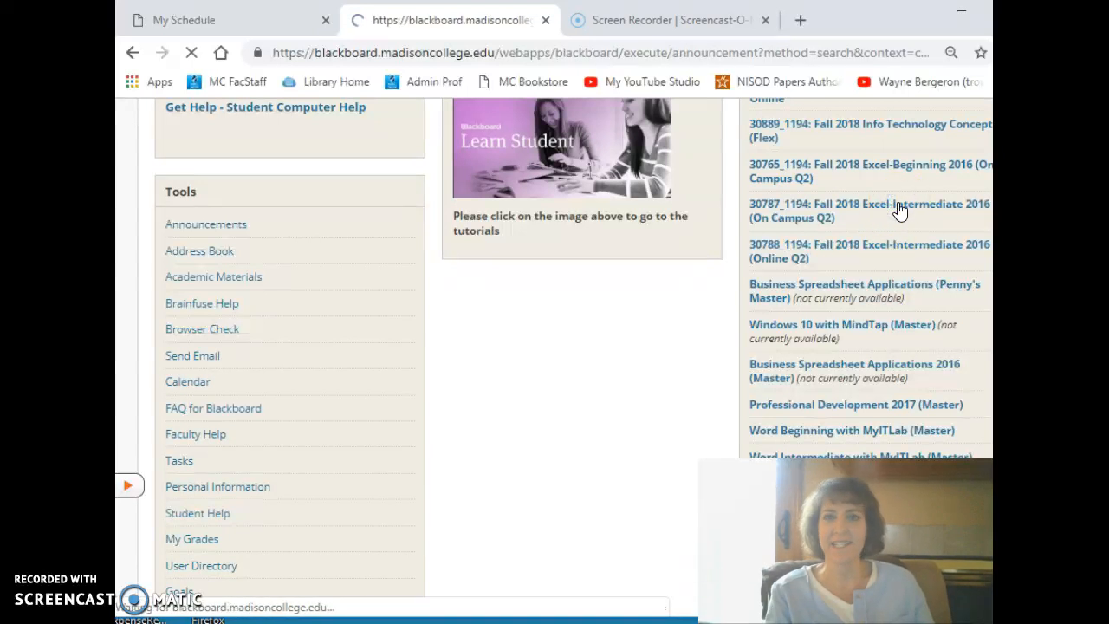
{"action": "left_click", "coordinate": [870, 212]}
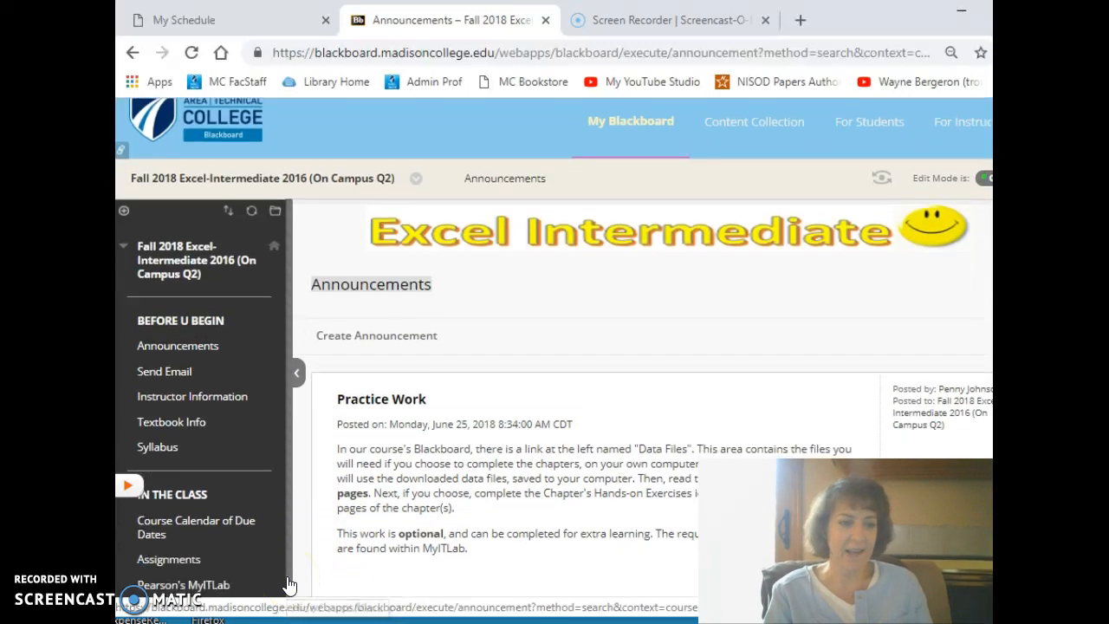
{"action": "left_click", "coordinate": [182, 548]}
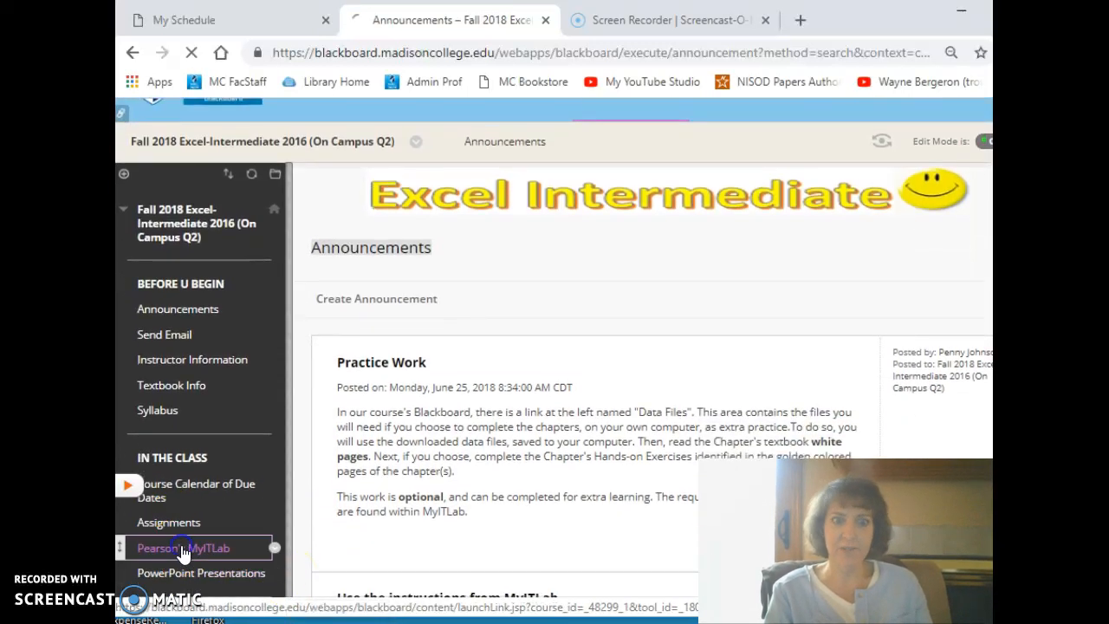
{"action": "left_click", "coordinate": [182, 548]}
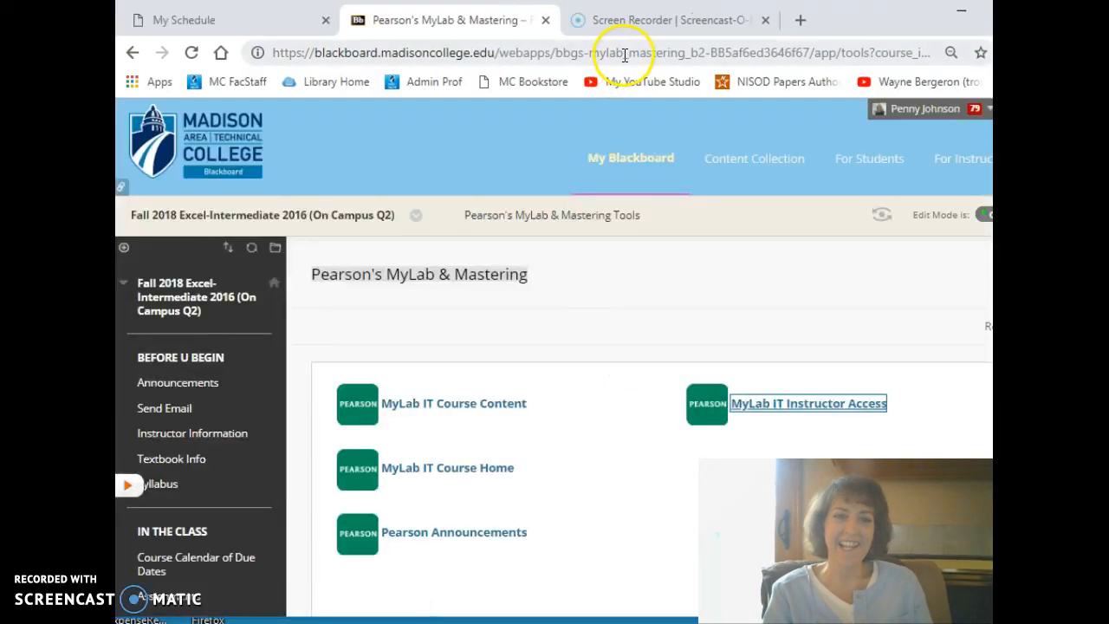
{"action": "left_click", "coordinate": [676, 21]}
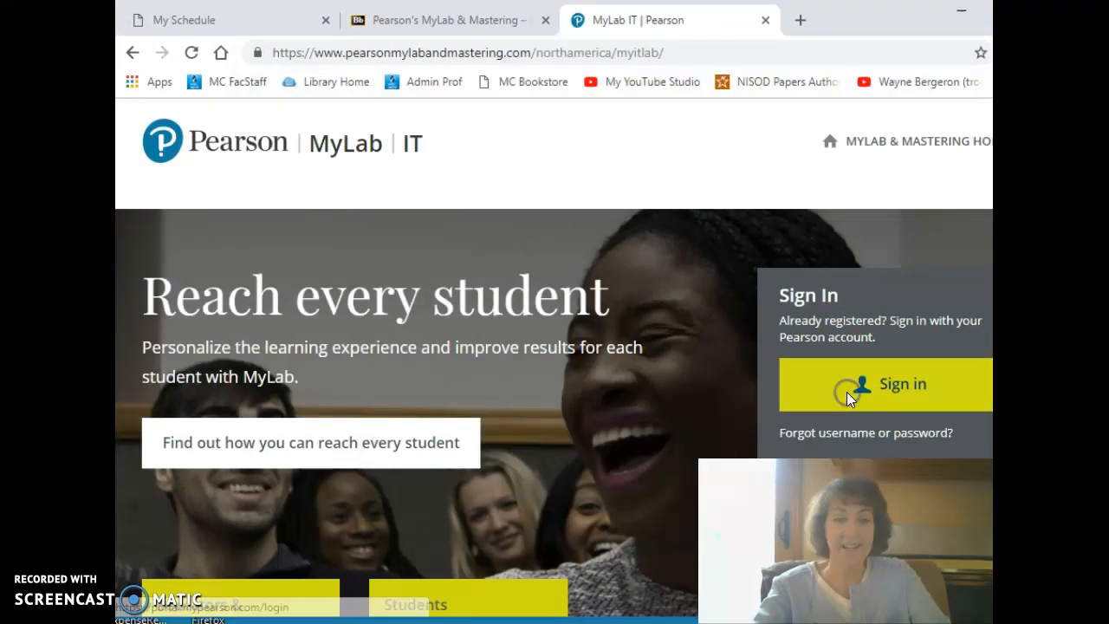
{"action": "left_click", "coordinate": [884, 385]}
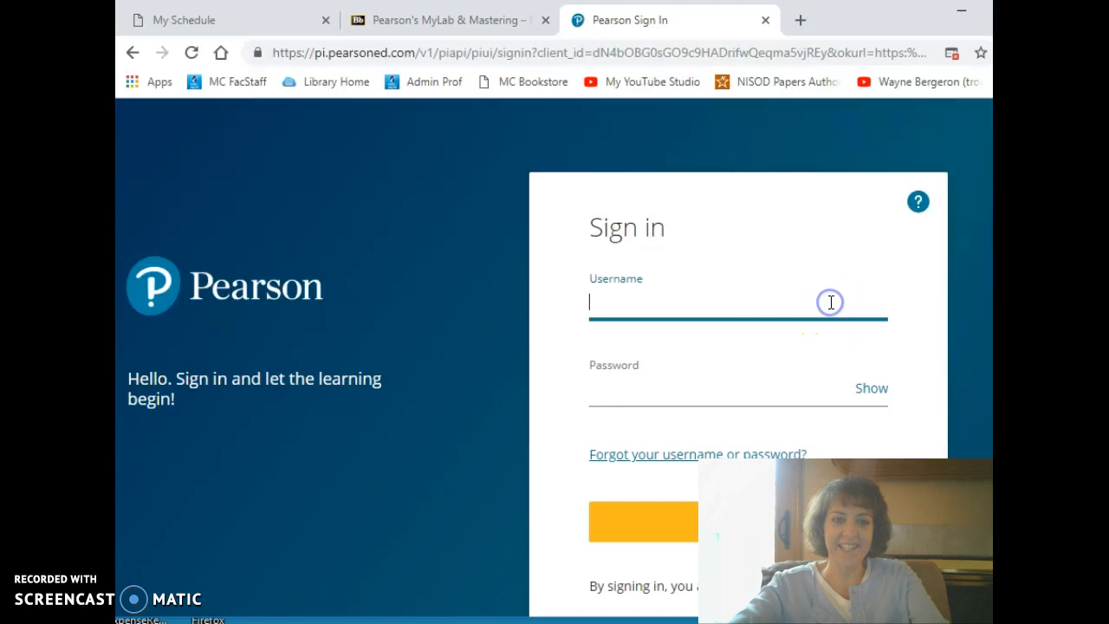
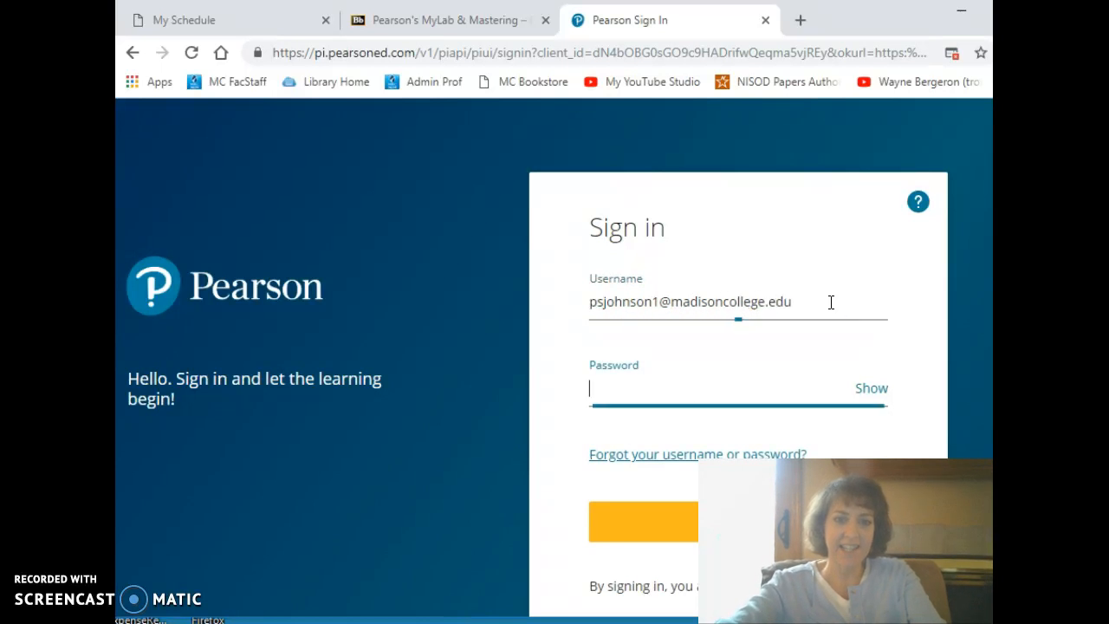
{"action": "type", "text": "••••••"}
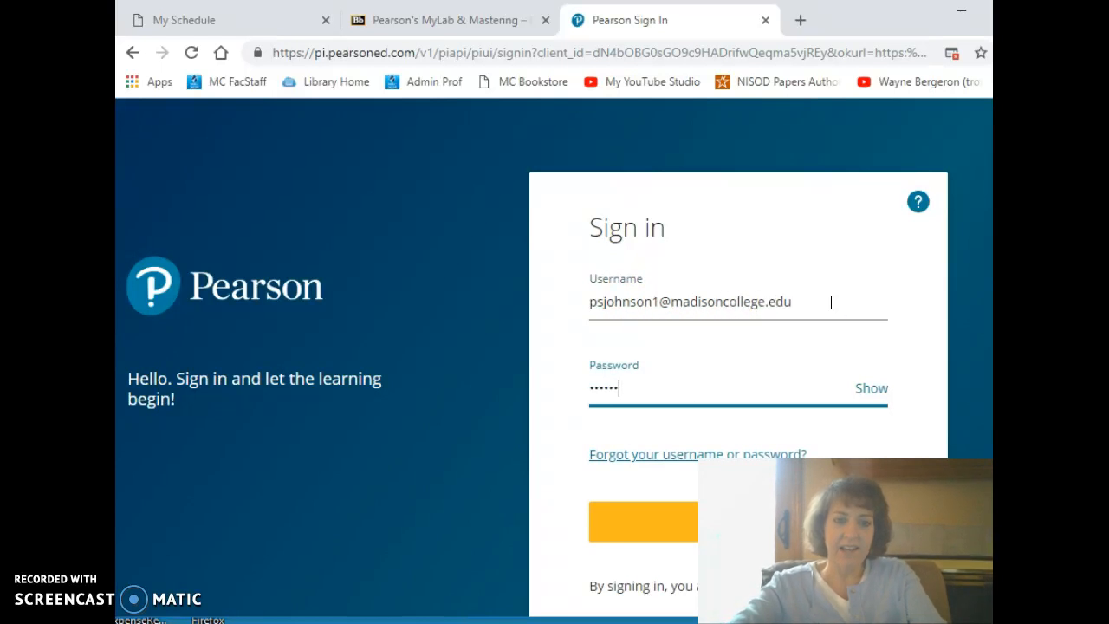
{"action": "left_click", "coordinate": [641, 531]}
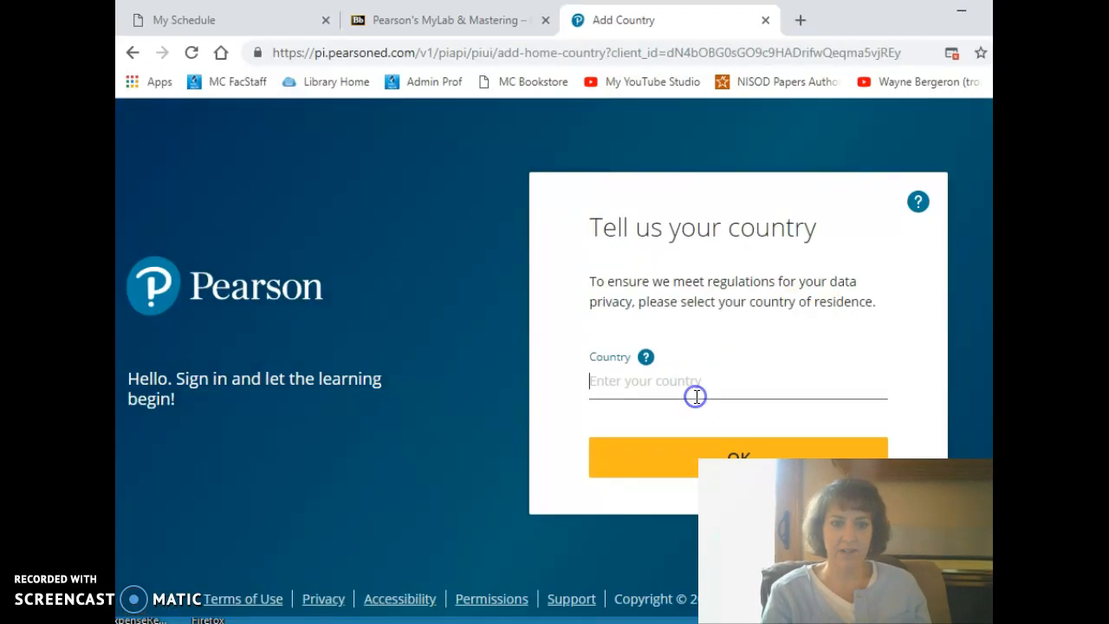
Choose United States as the country of residence and confirm, reaching My Courses.
{"action": "type", "text": "United States"}
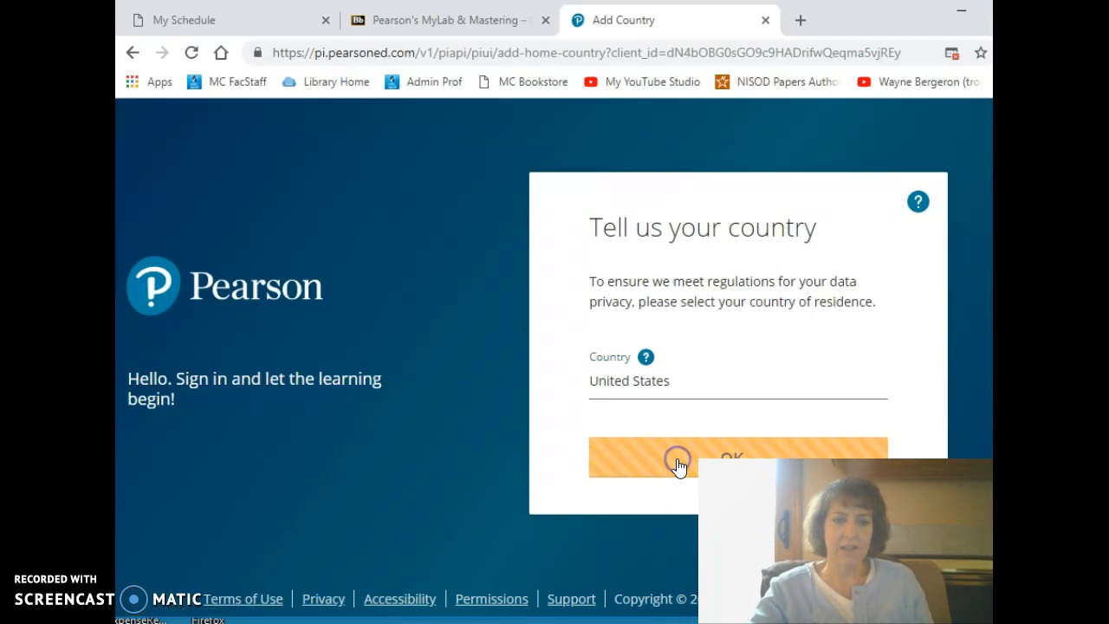
{"action": "left_click", "coordinate": [680, 464]}
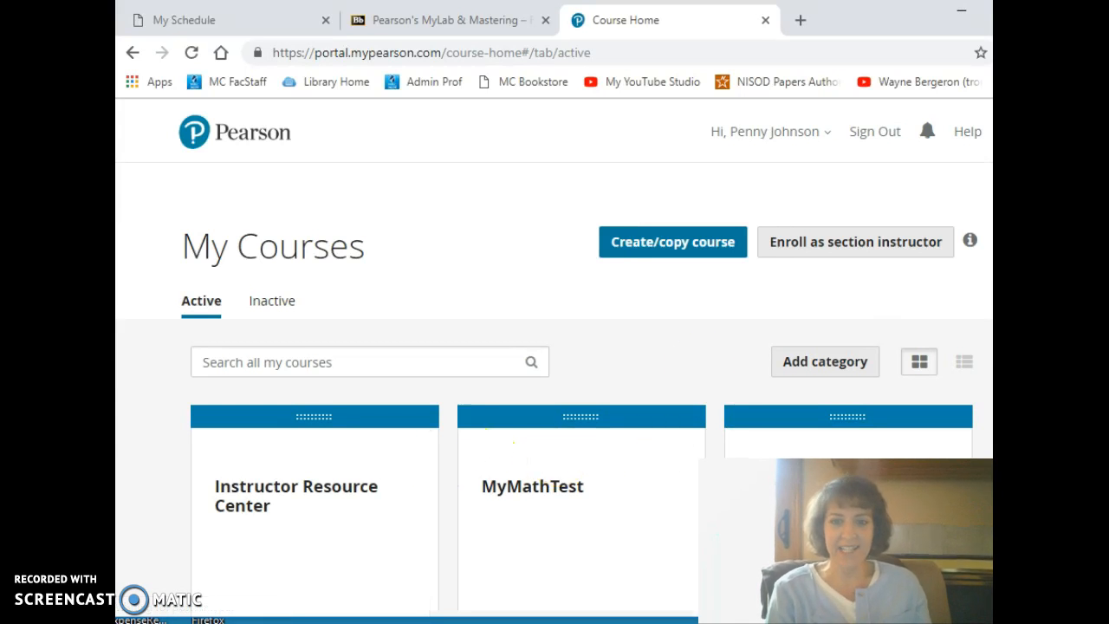
Review My Courses, return to Blackboard and launch MyLab IT Instructor Access in a new tab.
{"action": "scroll", "scroll_direction": "down", "scroll_amount": 3}
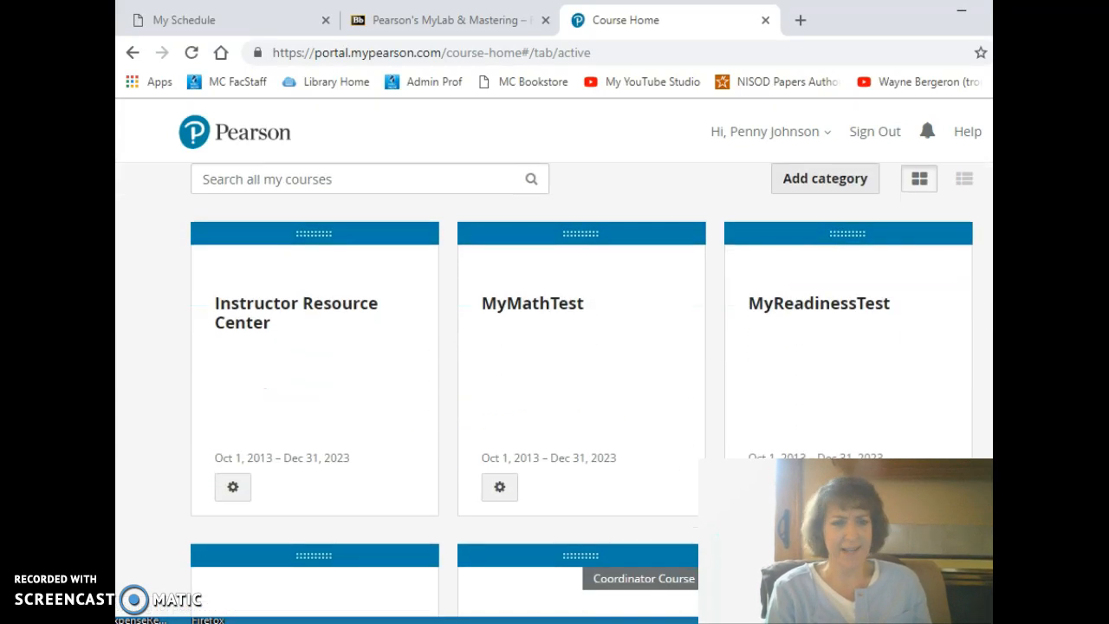
{"action": "scroll", "scroll_direction": "down", "scroll_amount": 3}
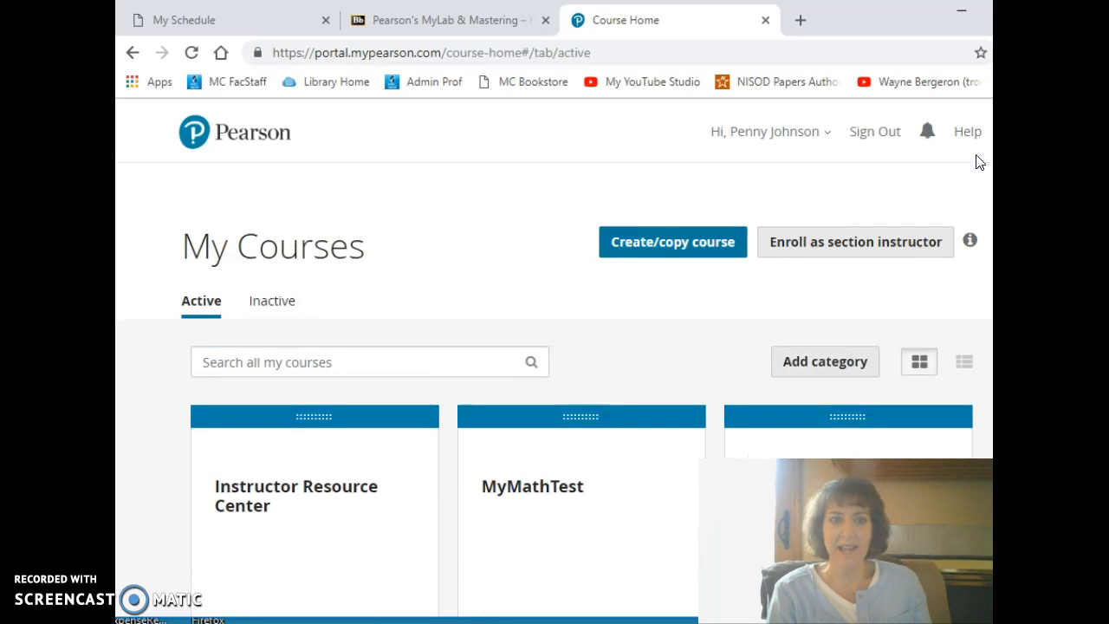
{"action": "left_click", "coordinate": [447, 21]}
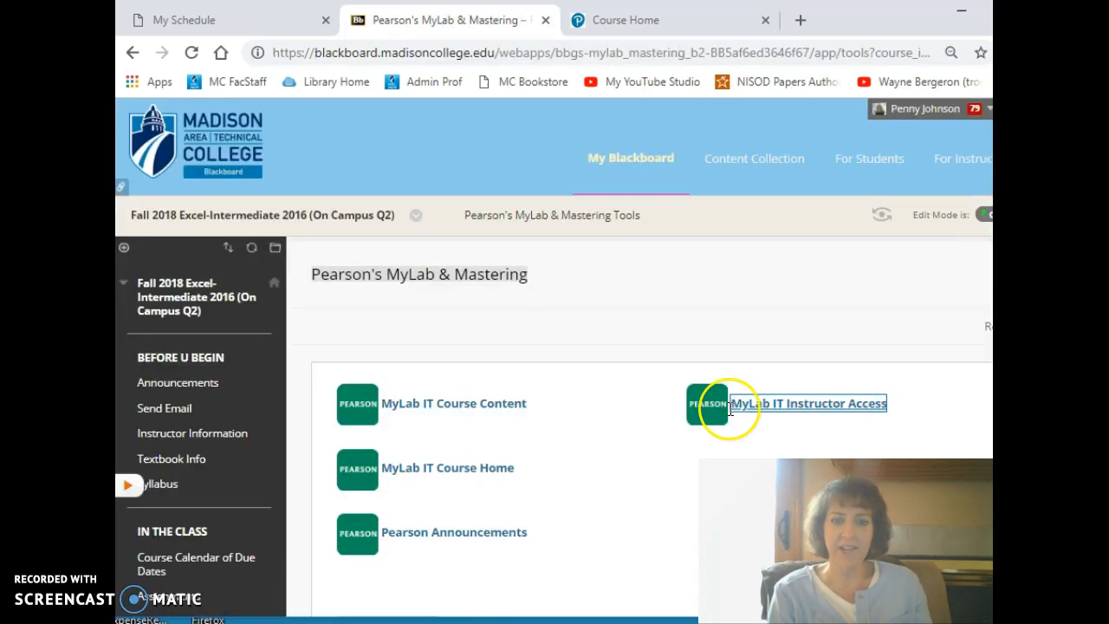
{"action": "left_click", "coordinate": [808, 404]}
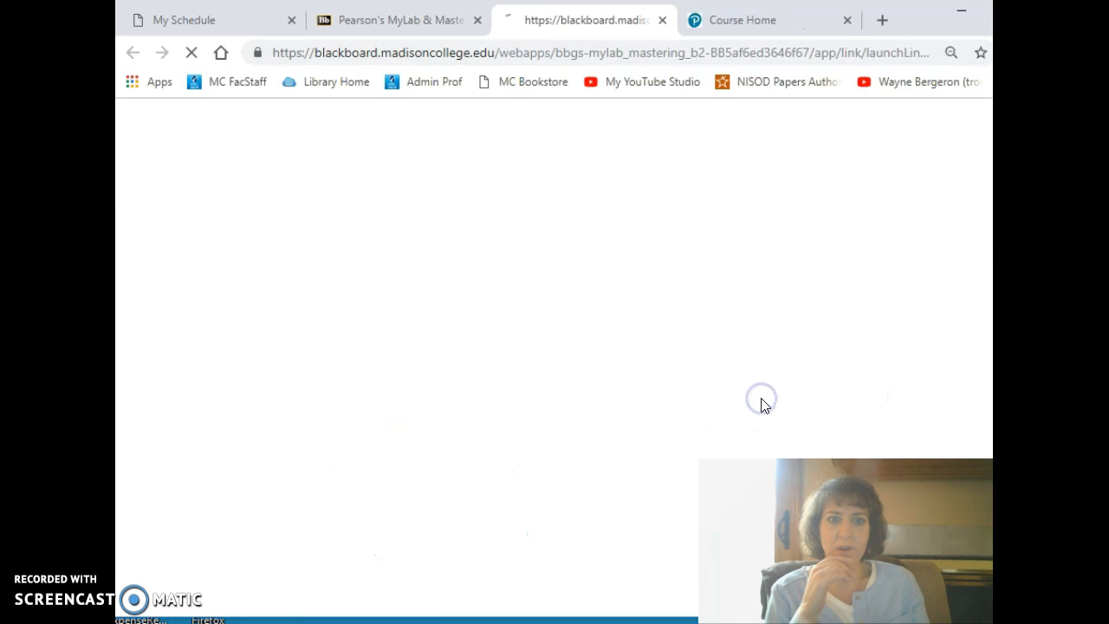